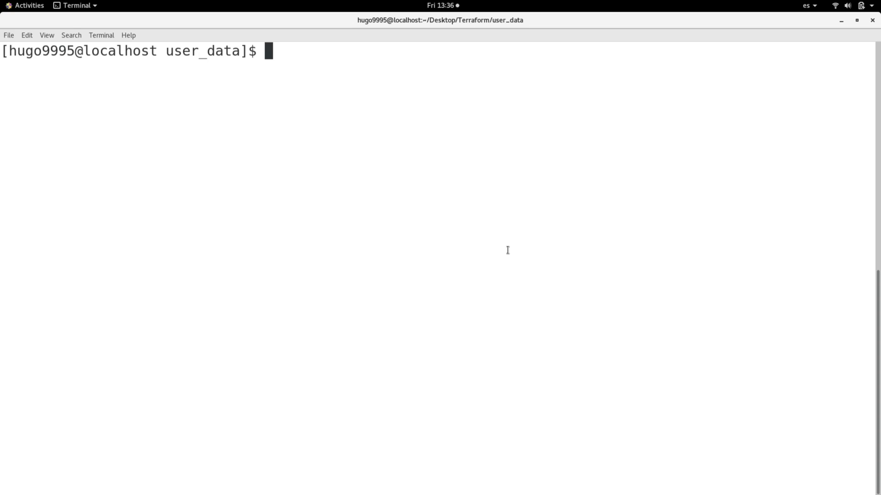
Run terraform init and review the reported main.tf configuration errors.
text(terra)
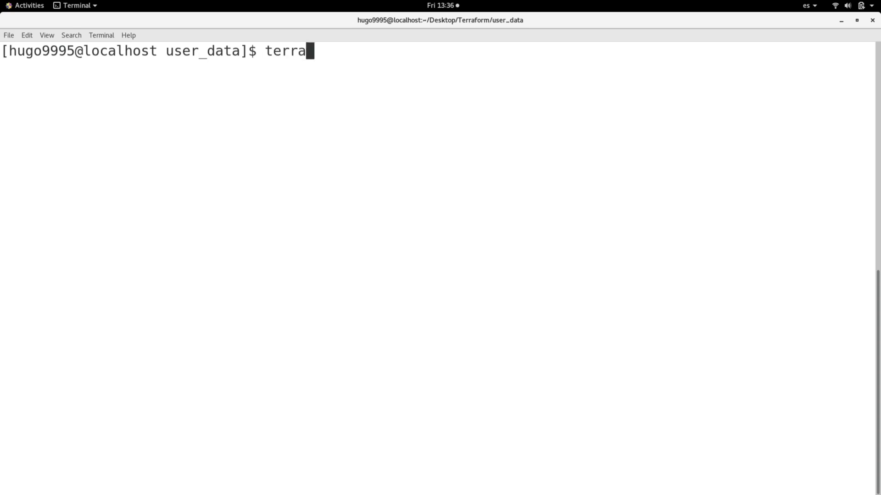
text(form init)
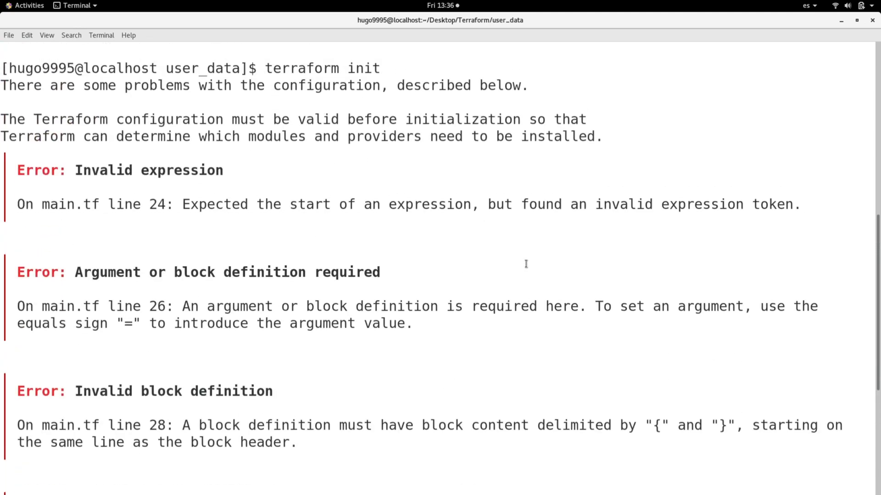
scroll(down, 3)
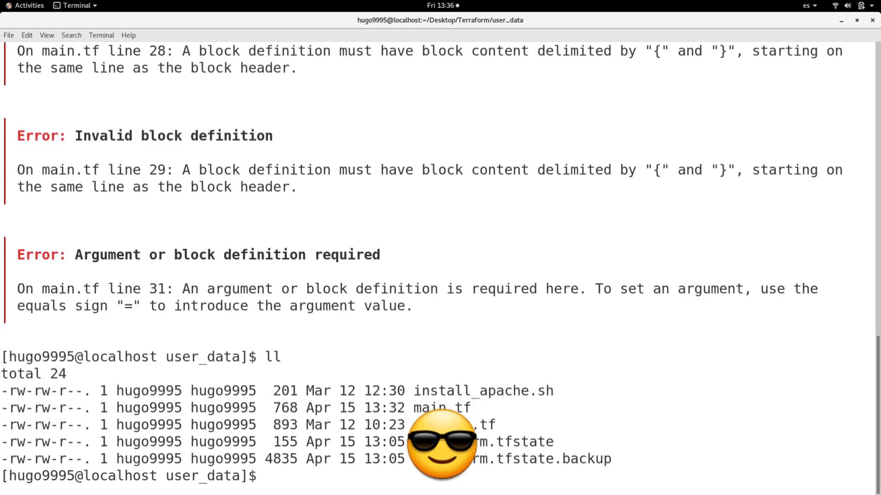
Show main.tf with cat and inspect the user_data EOF heredoc block that needs fixing.
text(cat main.tf)
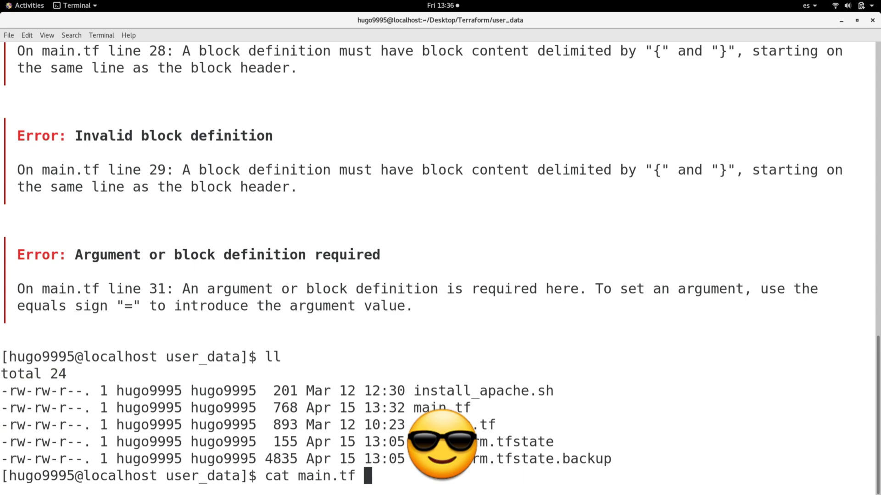
key(Return)
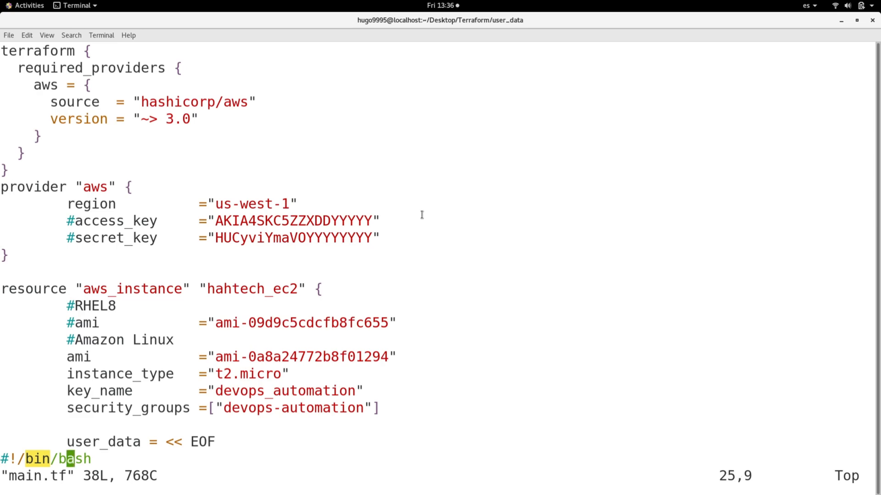
scroll(down, 3)
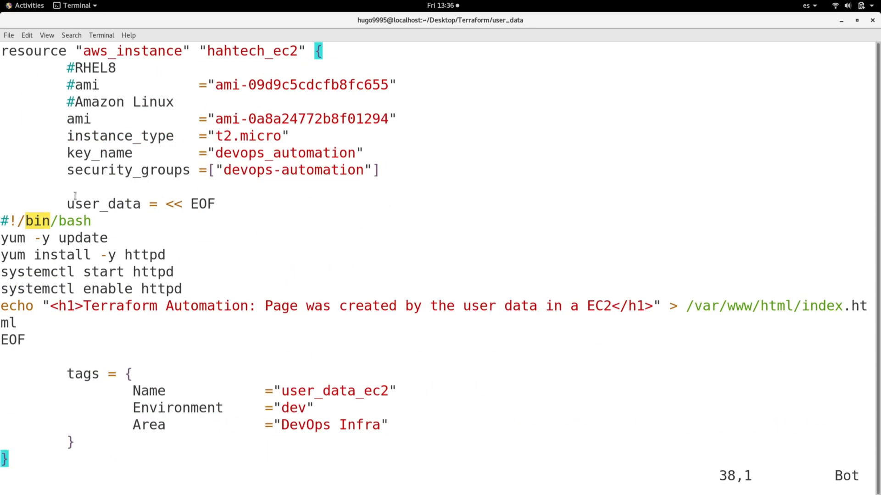
drag(66, 203, 79, 331)
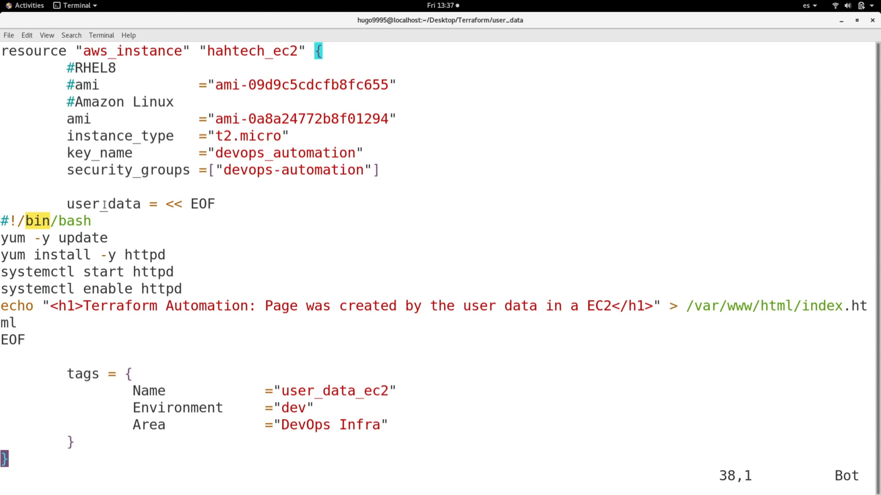
mouse_move(222, 223)
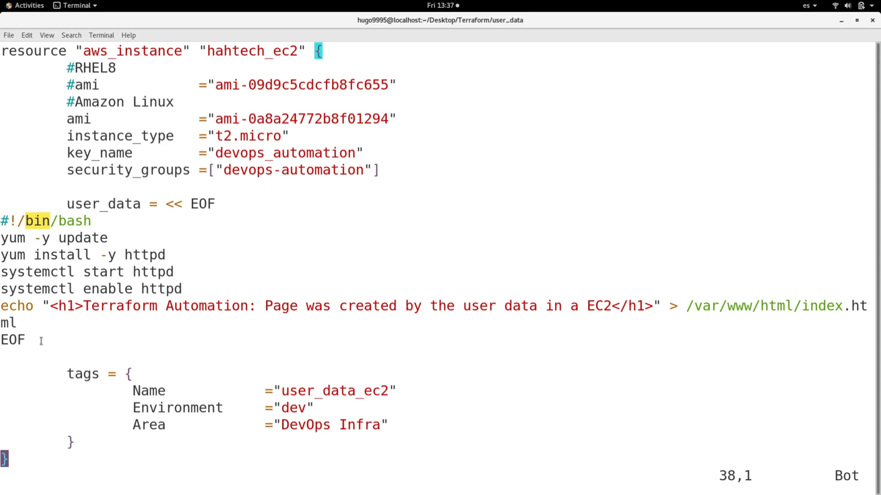
mouse_move(33, 250)
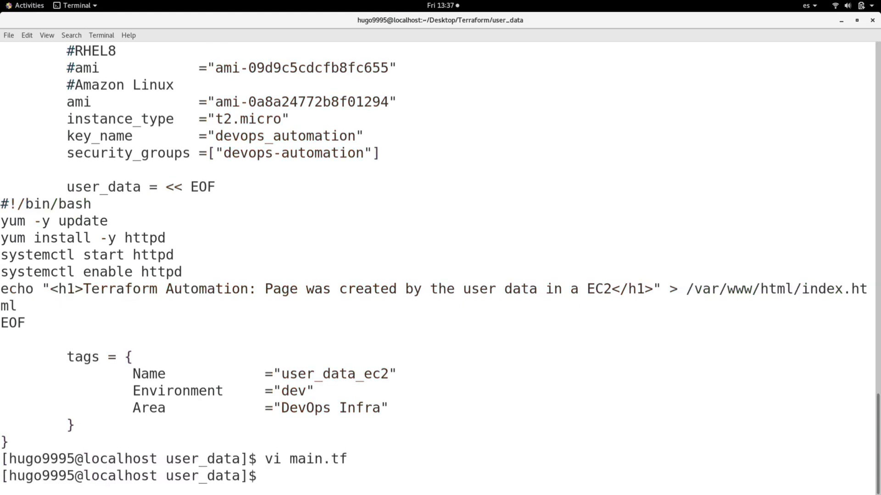
Run terraform init successfully, then begin the terraform apply --auto-approve command.
text(terraform ini)
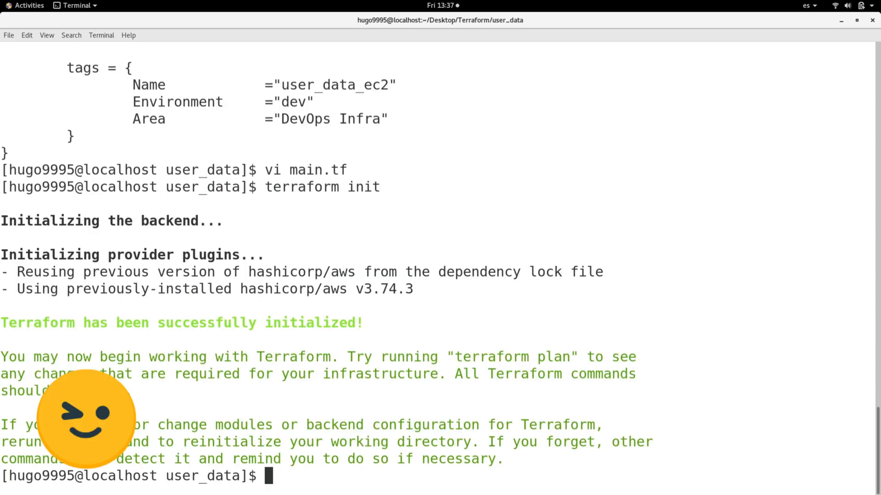
text(terraform)
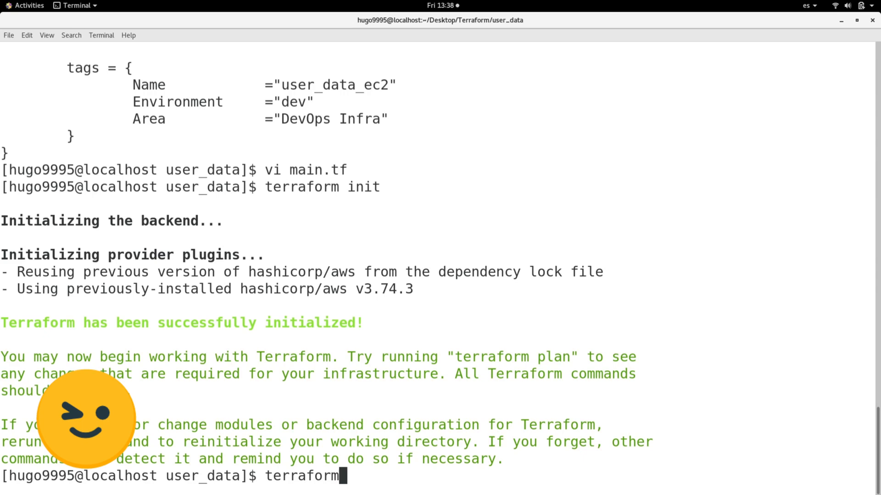
text(apply)
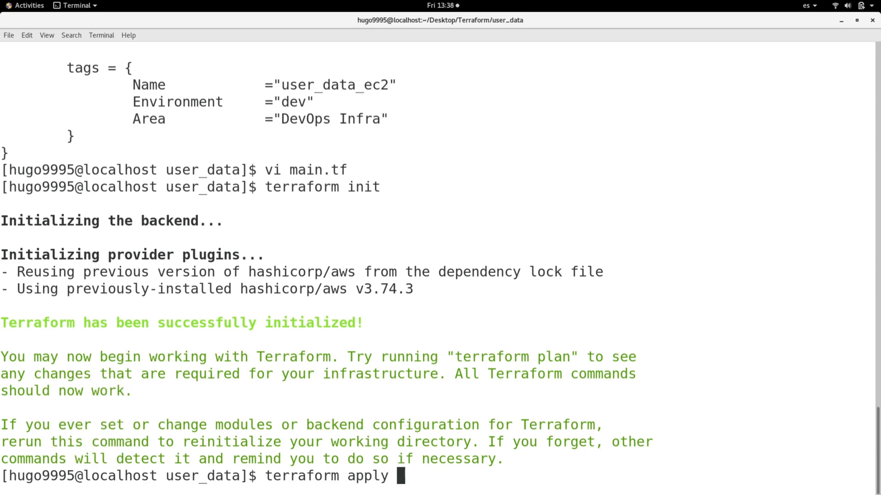
text(--auto-aa)
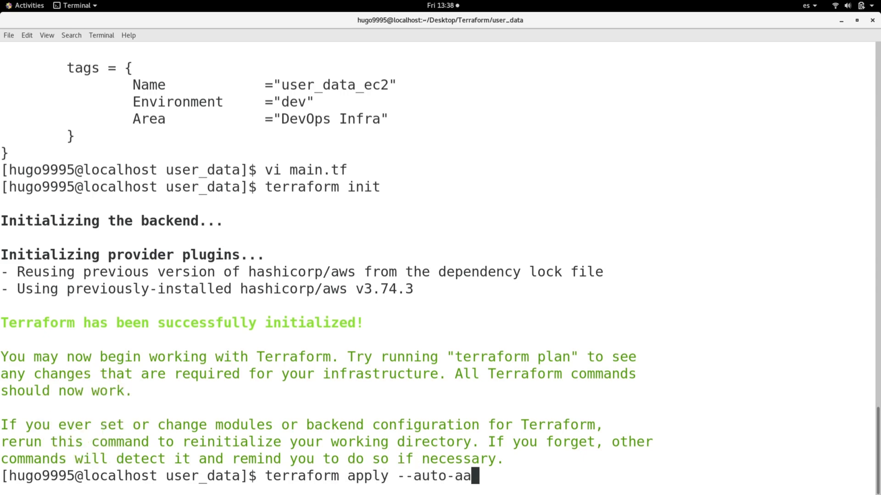
Run terraform apply --auto-approve, creating the EC2 instance with public IP 54.176.218.39.
text(ppro)
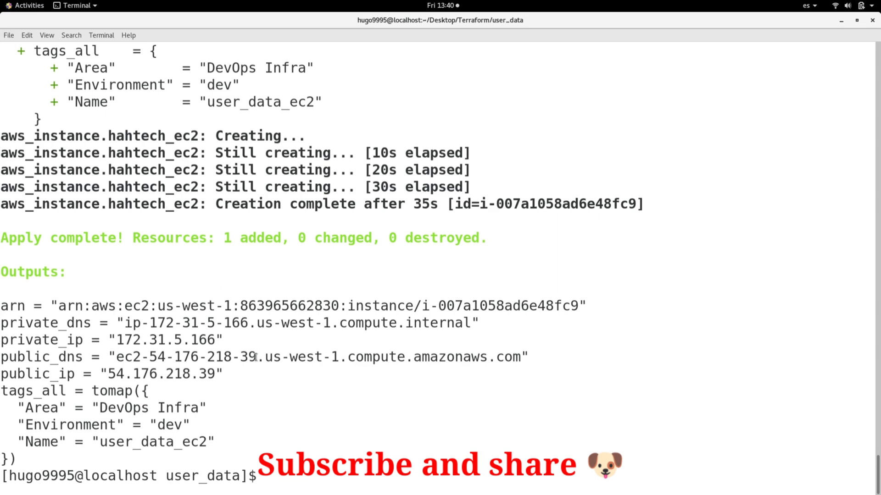
Copy the public_ip output value 54.176.218.39 from the terminal.
right_click(139, 374)
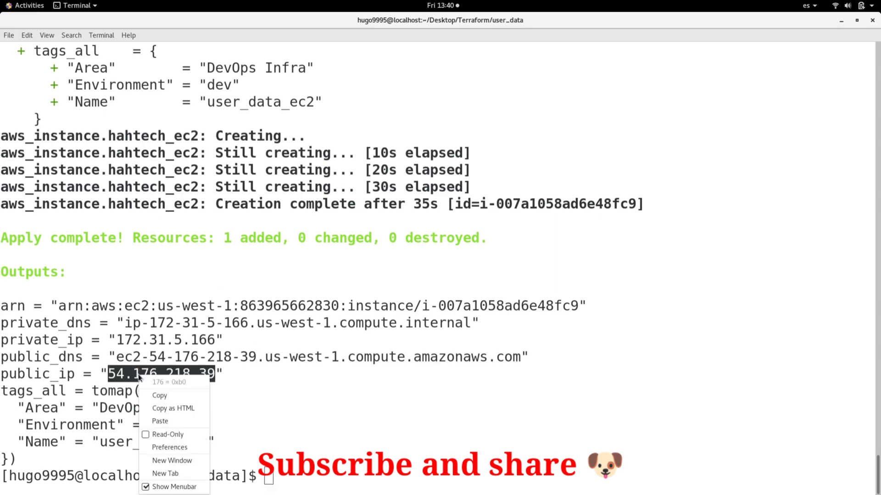
click(168, 397)
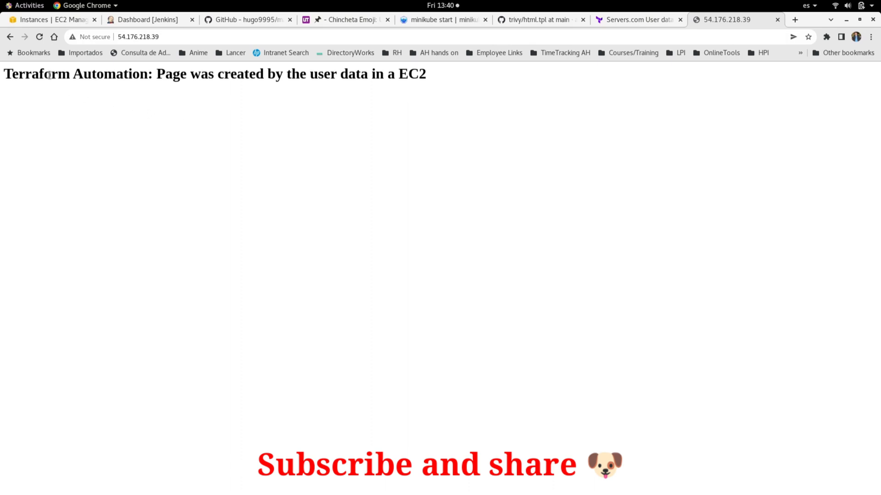
Highlight the Terraform Automation page heading served at 54.176.218.39.
drag(44, 74, 371, 74)
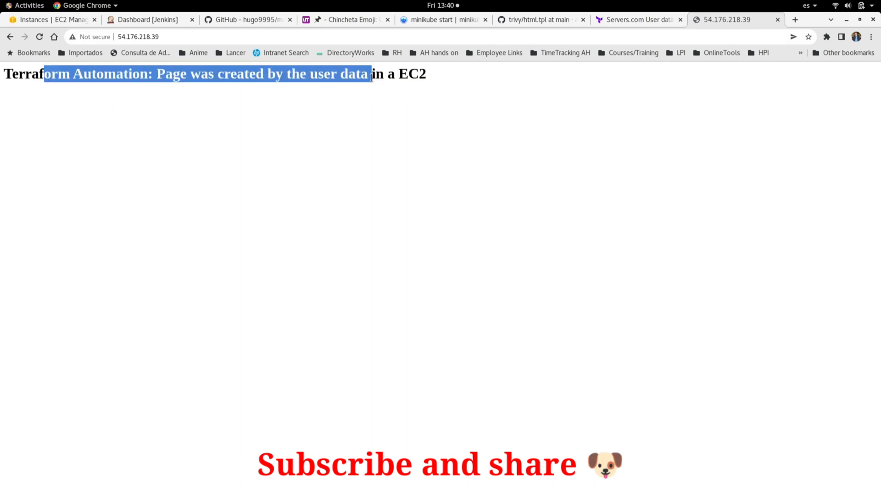